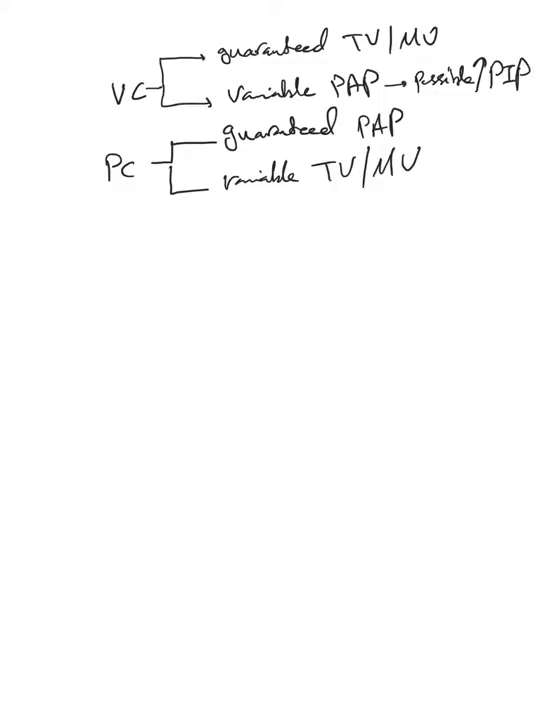
# Underline VC, TV/MV, PAP and PIP, and draw a downward arrow below the PC branch.
pyautogui.click(135, 105)
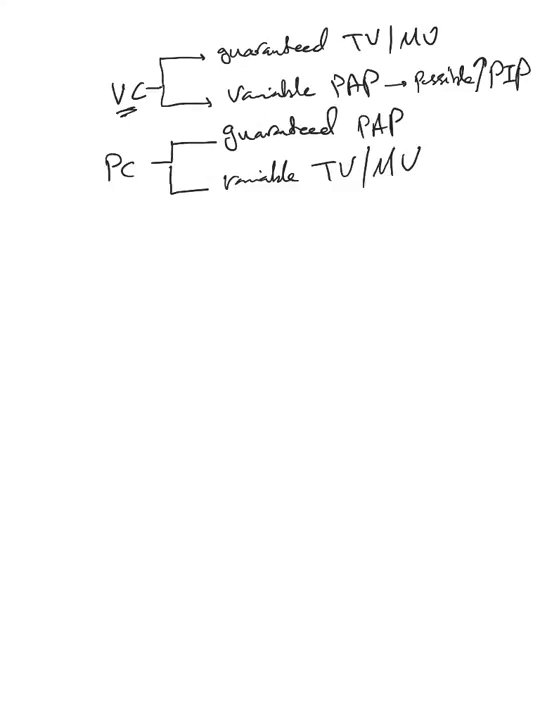
pyautogui.moveTo(265, 55); pyautogui.dragTo(430, 44)
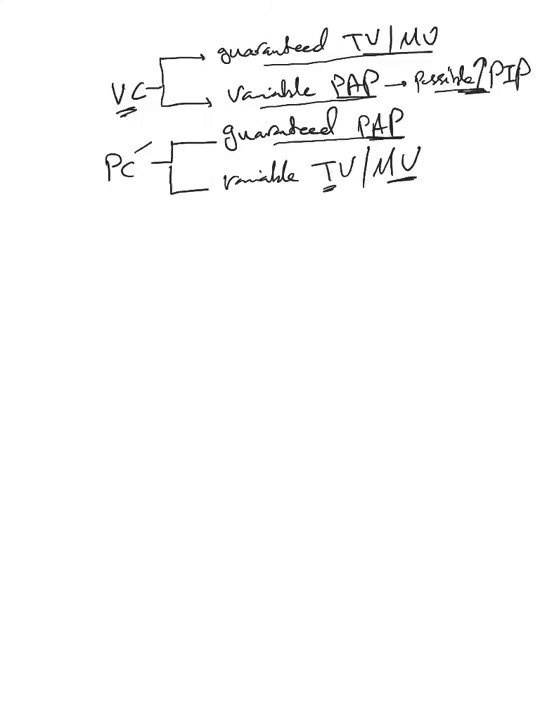
pyautogui.moveTo(270, 195); pyautogui.dragTo(270, 235)
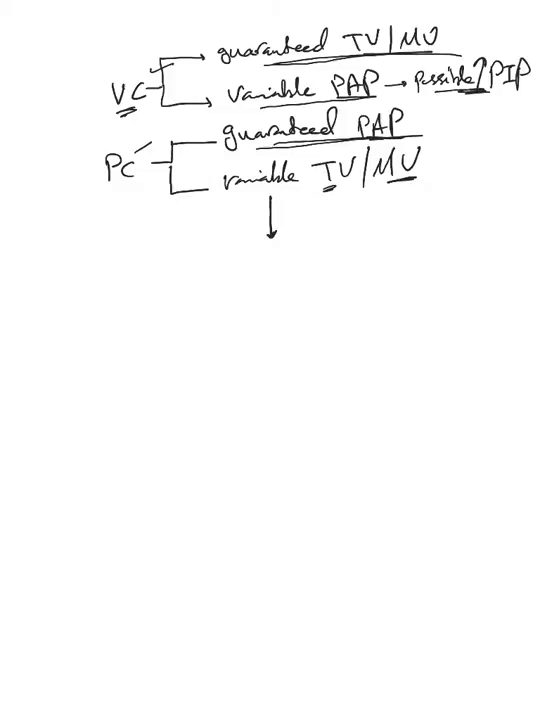
# Handwrite 'VC+, PRVC' under the arrow and link the two mode names with a bracket.
pyautogui.write('VC')
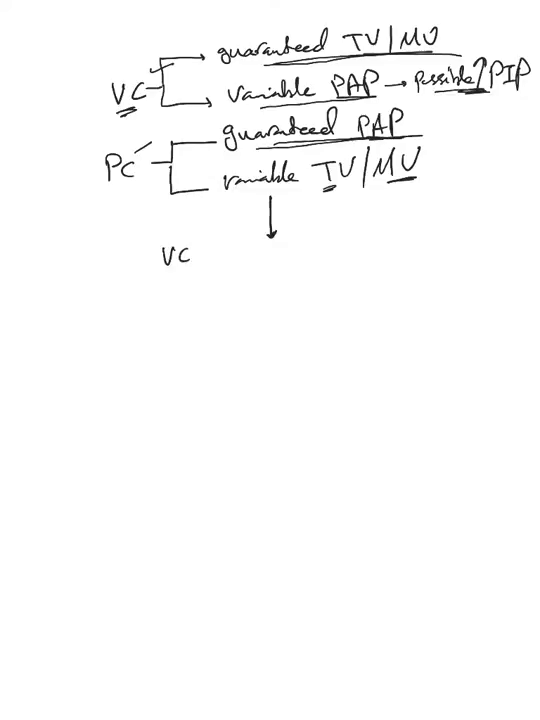
pyautogui.write('+')
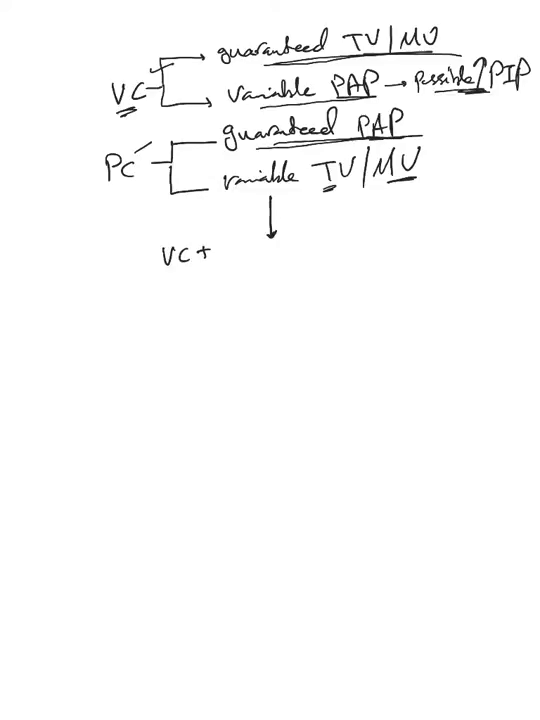
pyautogui.write(', PR')
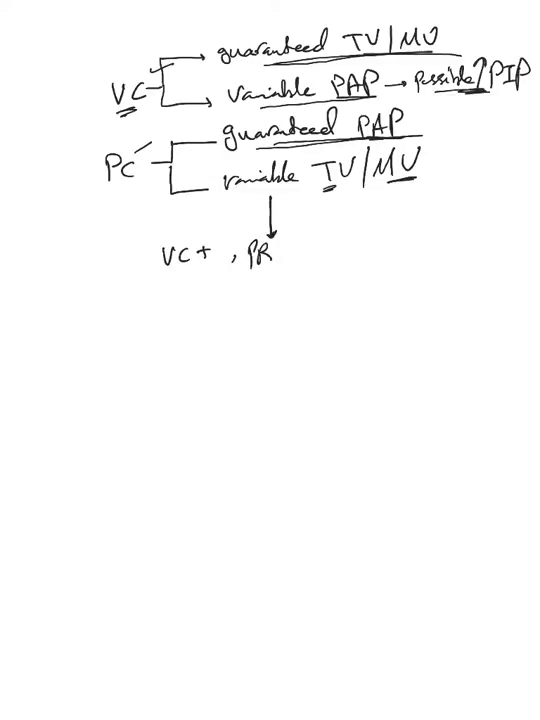
pyautogui.write('VC')
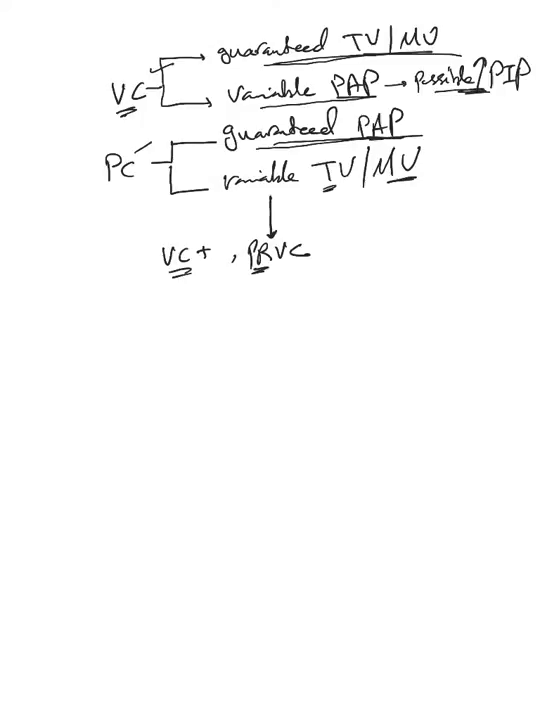
pyautogui.moveTo(240, 150); pyautogui.dragTo(415, 135)
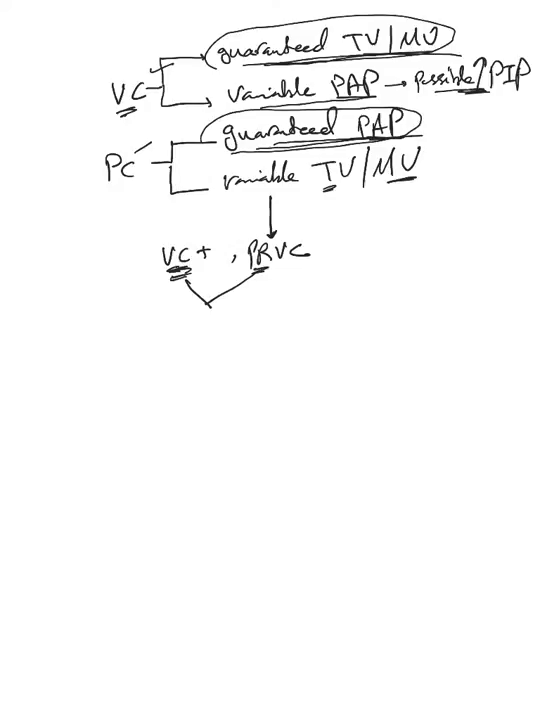
# Handwrite 'PC Mode mainly + set TV (desired TV)'.
pyautogui.write('PC N')
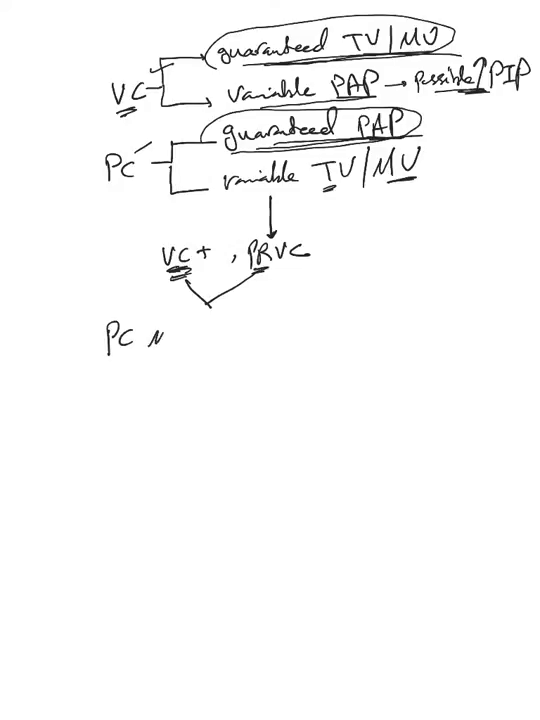
pyautogui.write('Mode mainly +')
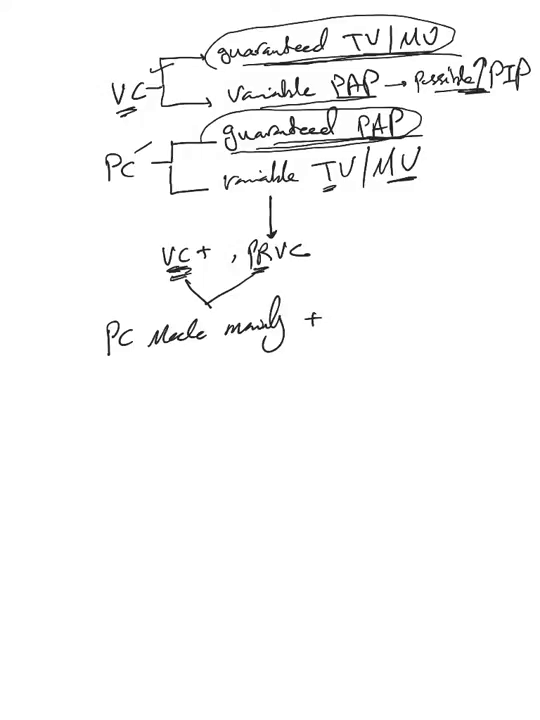
pyautogui.write('set TV (desired TV')
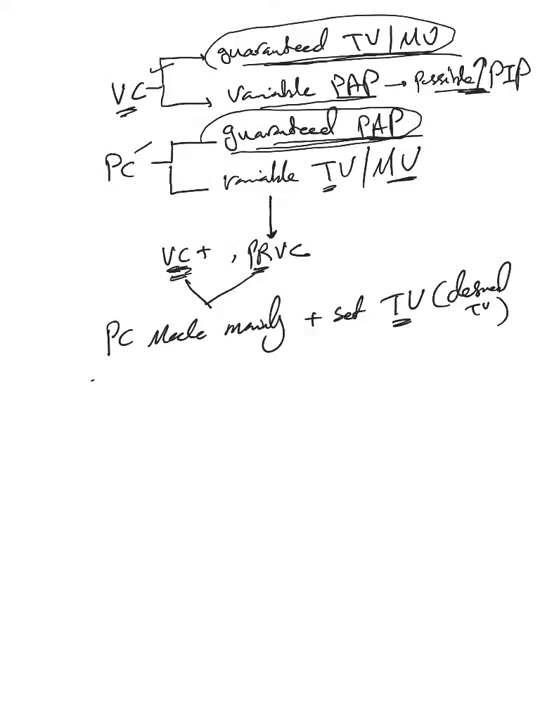
# List the parameters Insp. P, Insp. T and TV below it.
pyautogui.write('Insp')
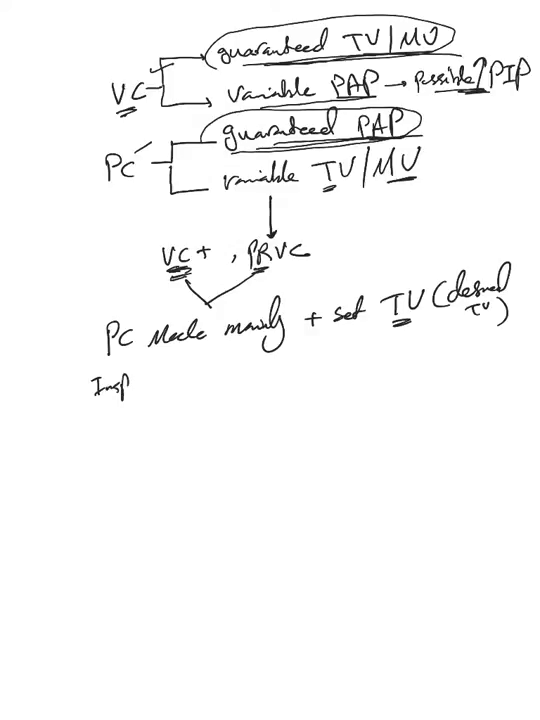
pyautogui.write('-P')
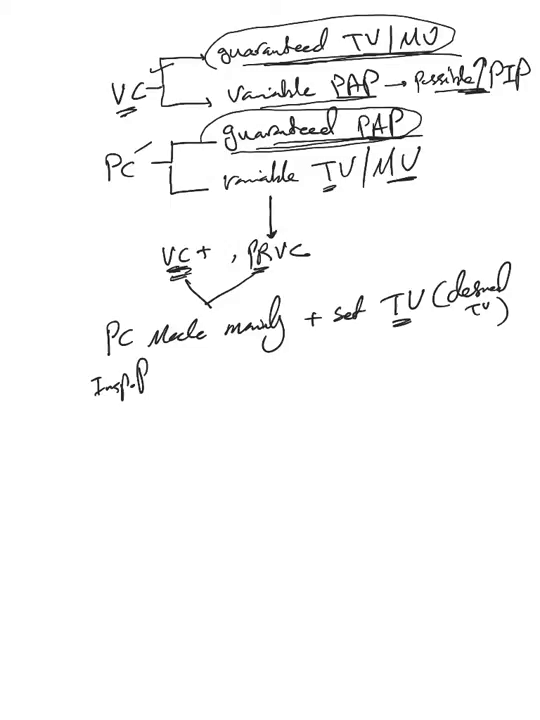
pyautogui.write('Insp')
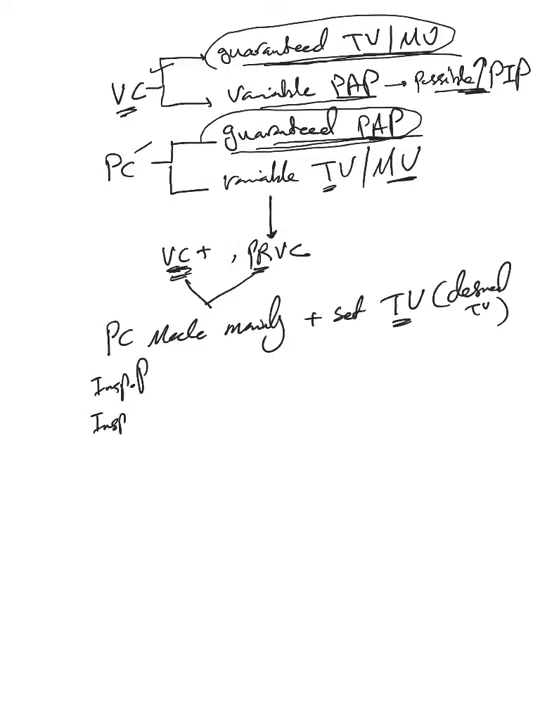
pyautogui.write('T')
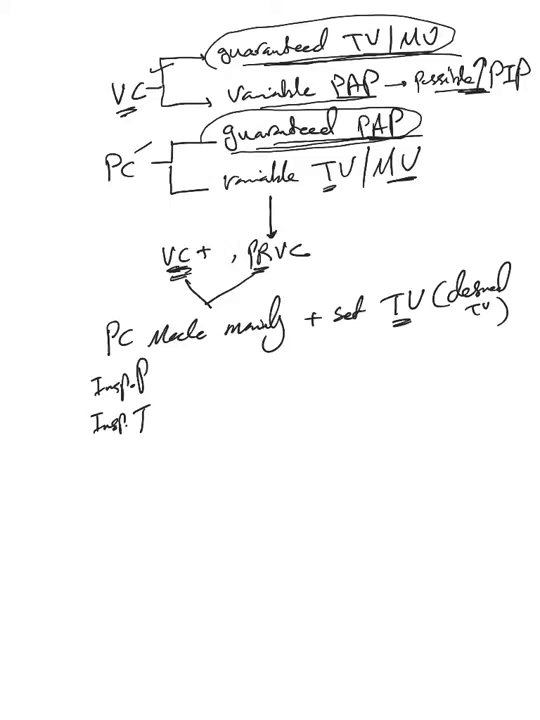
pyautogui.write('TV')
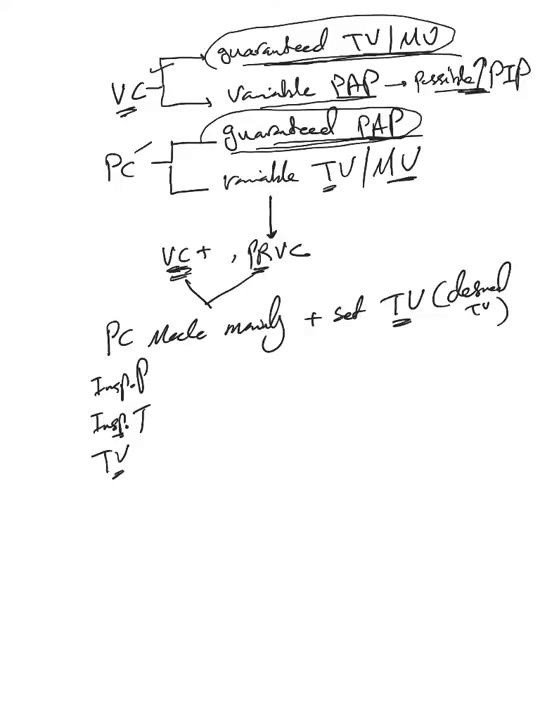
# Add I:E to the list and sketch the square pressure waveforms.
pyautogui.click(88, 490)
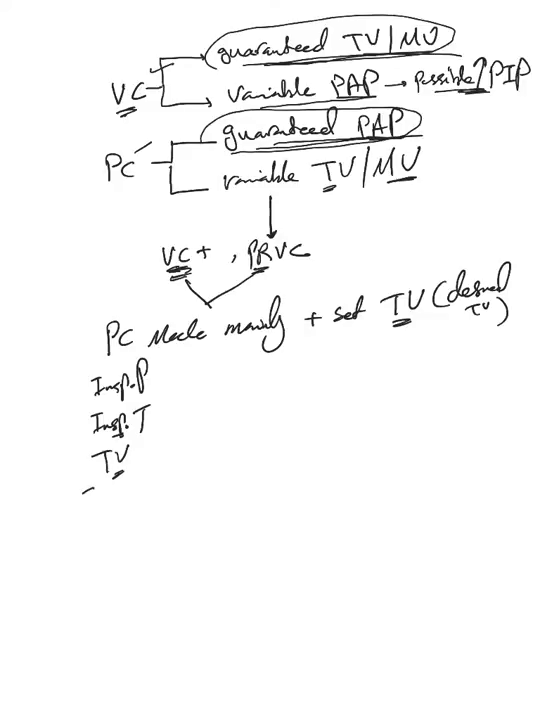
pyautogui.write('I:E')
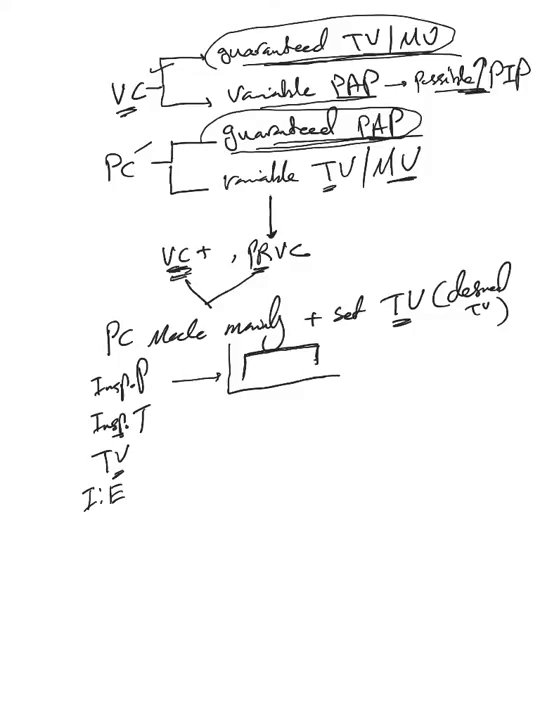
pyautogui.moveTo(212, 398); pyautogui.dragTo(312, 432)
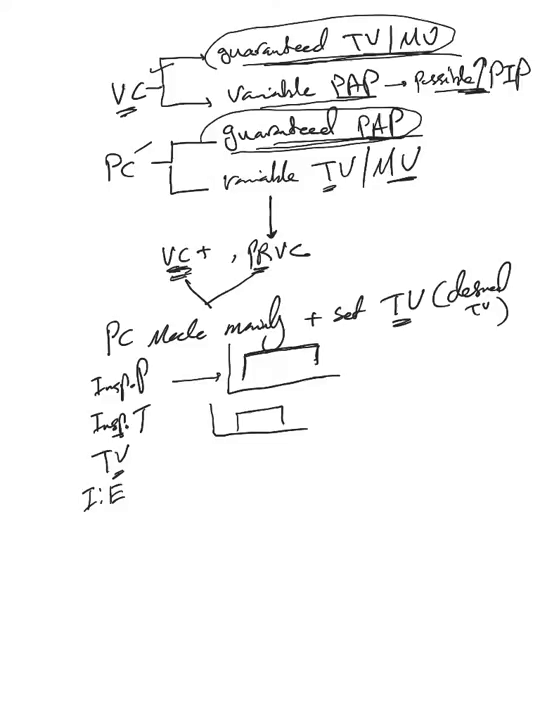
# Write the flow formula F = (PAP − Alv.P)/R.
pyautogui.write('F=')
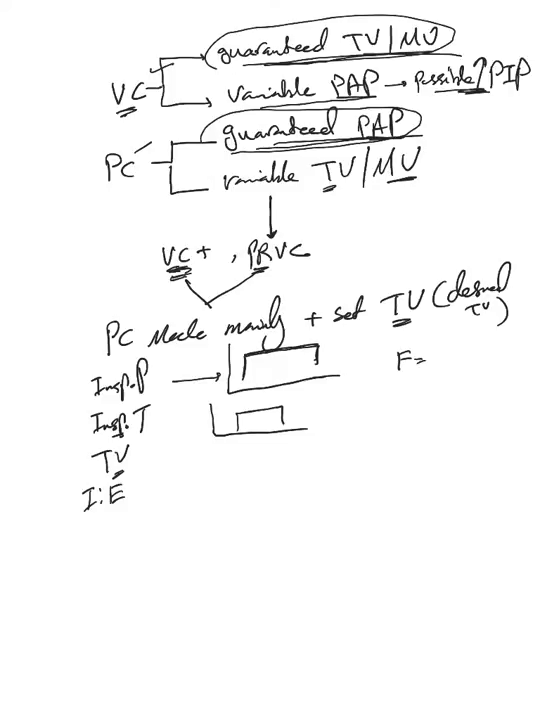
pyautogui.write('PAP')
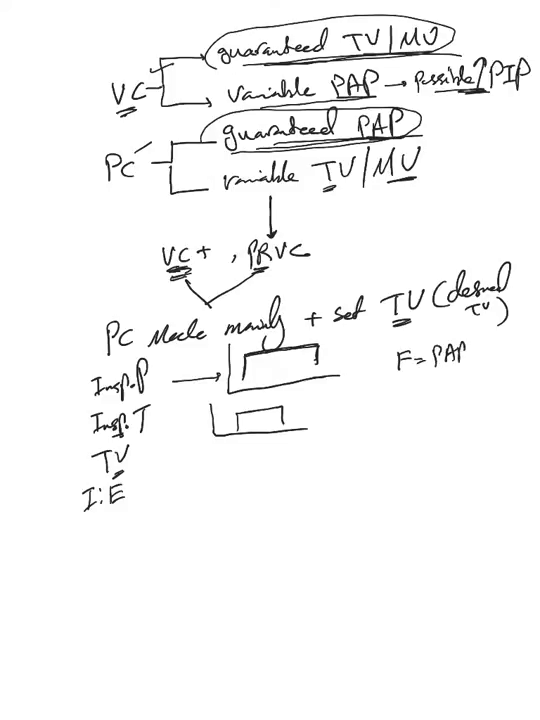
pyautogui.write('-Al')
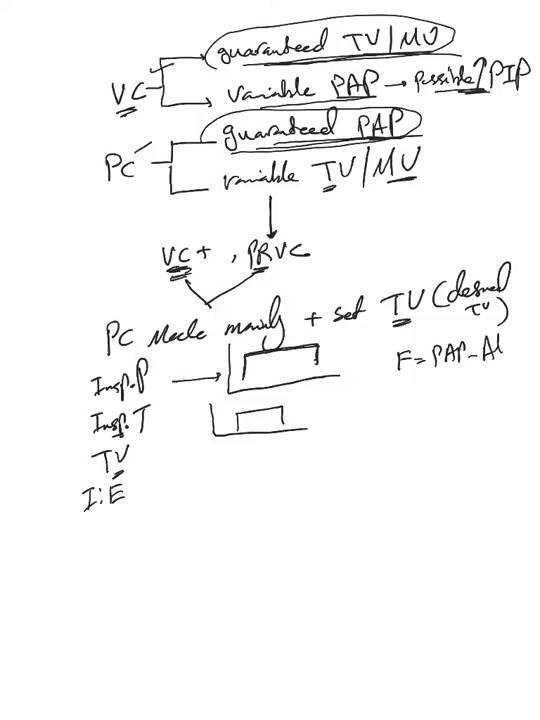
pyautogui.write('Alv P')
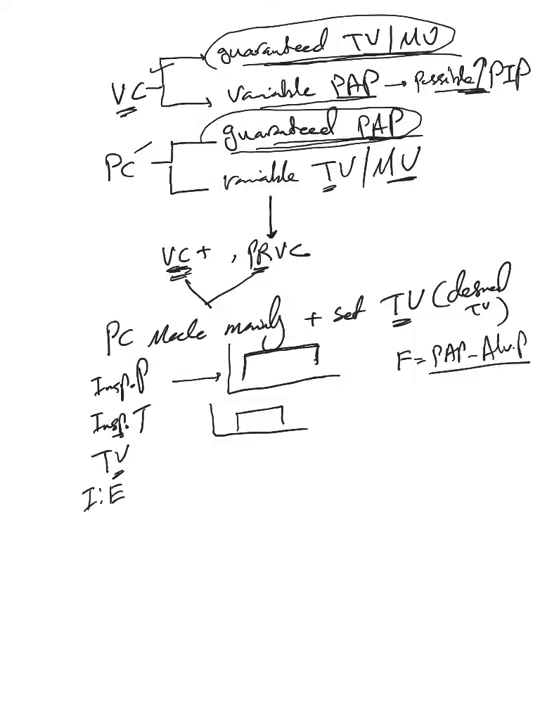
pyautogui.write('R')
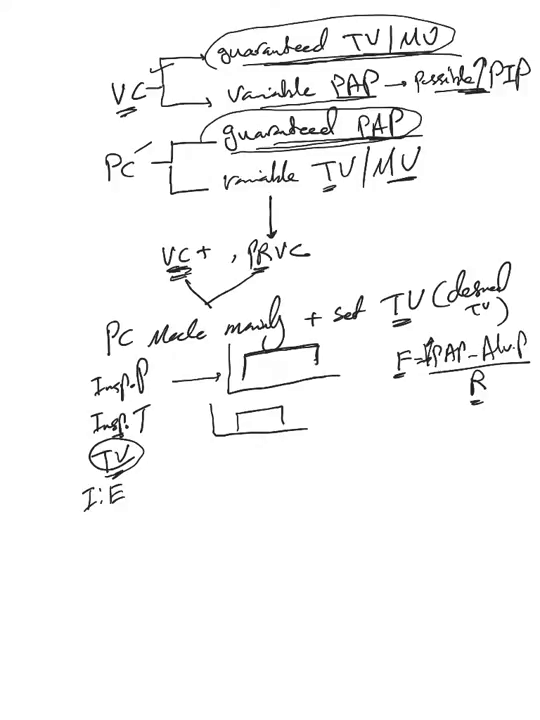
# Handwrite '1st breaths → VC' and define x and y.
pyautogui.write('1st')
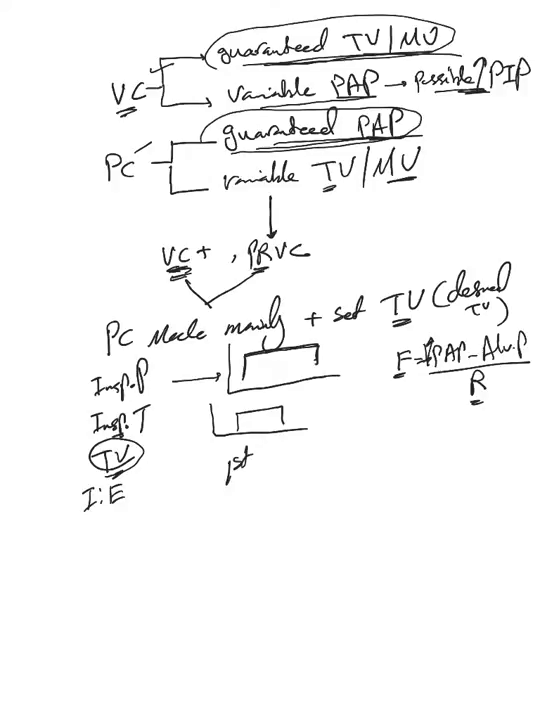
pyautogui.write('breaths → VC X')
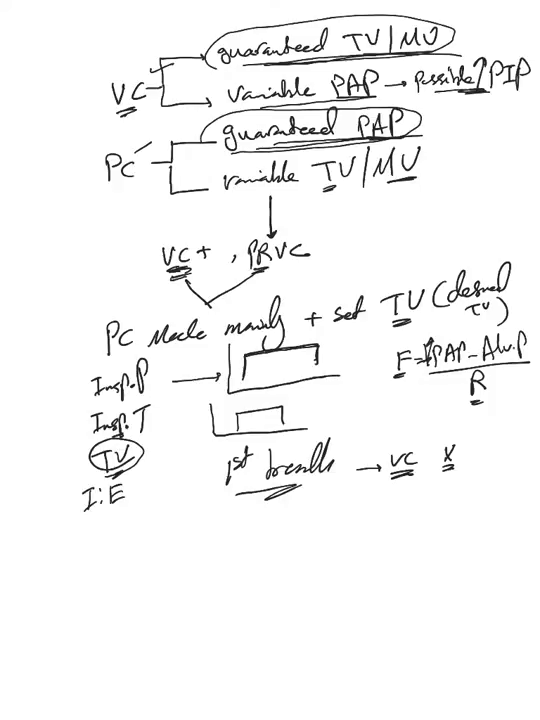
pyautogui.write('y')
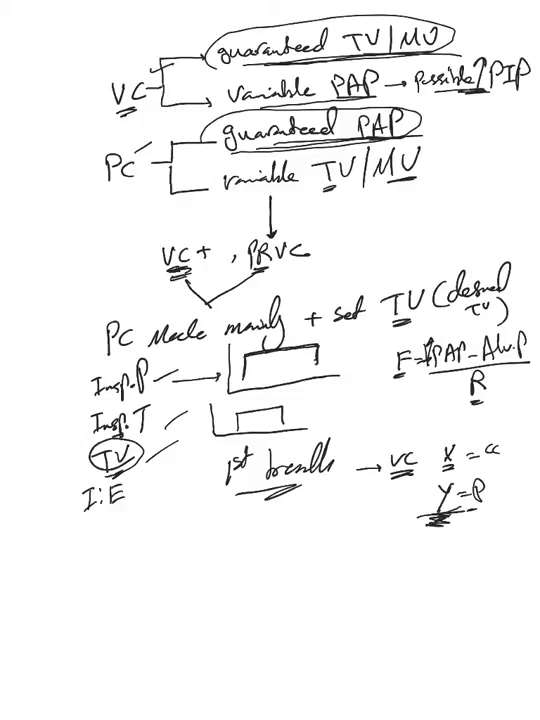
# Begin the note 'find the lowest PAP'.
pyautogui.write('final')
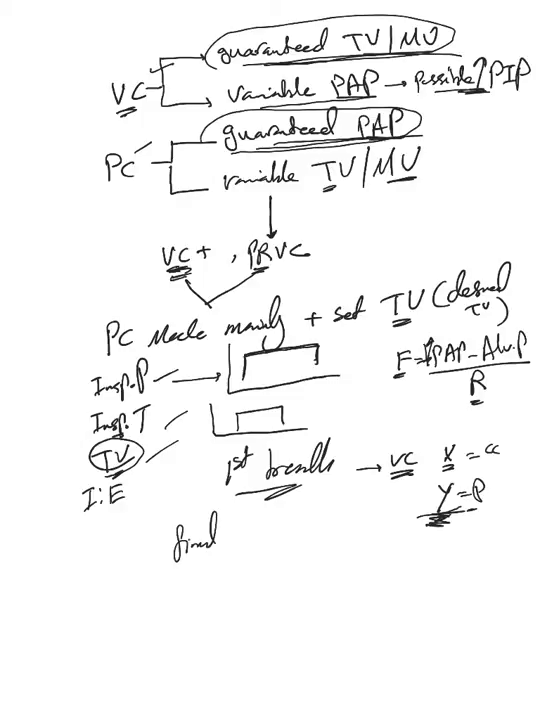
pyautogui.write('the law')
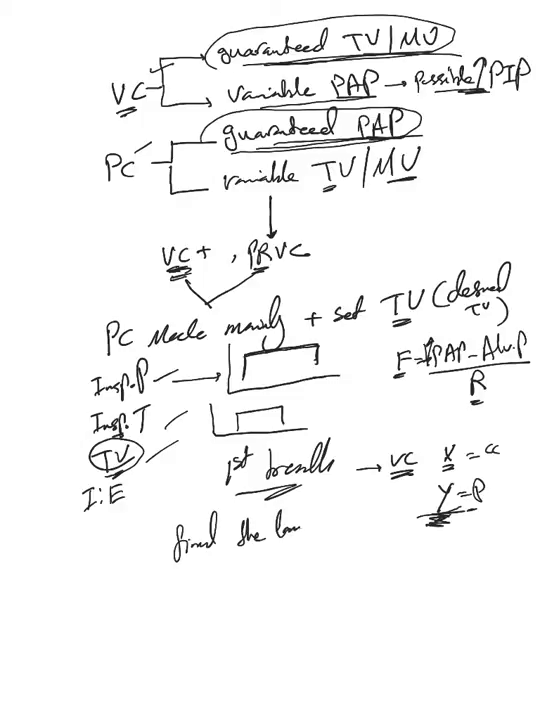
pyautogui.write('PB')
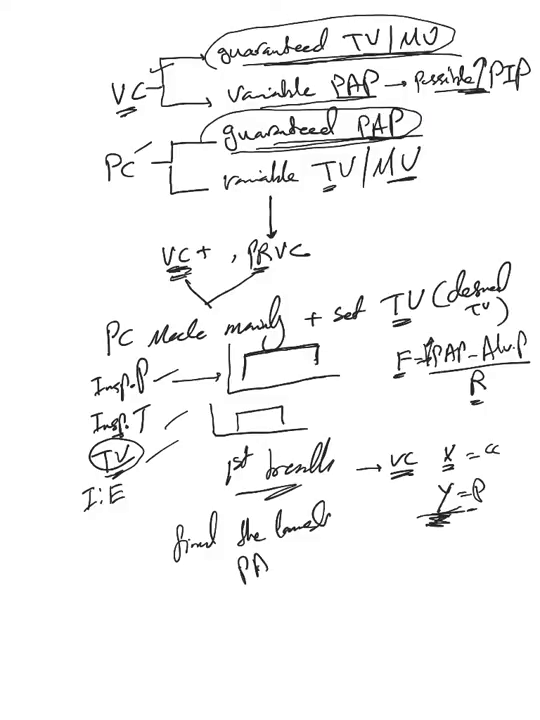
pyautogui.write('PAP')
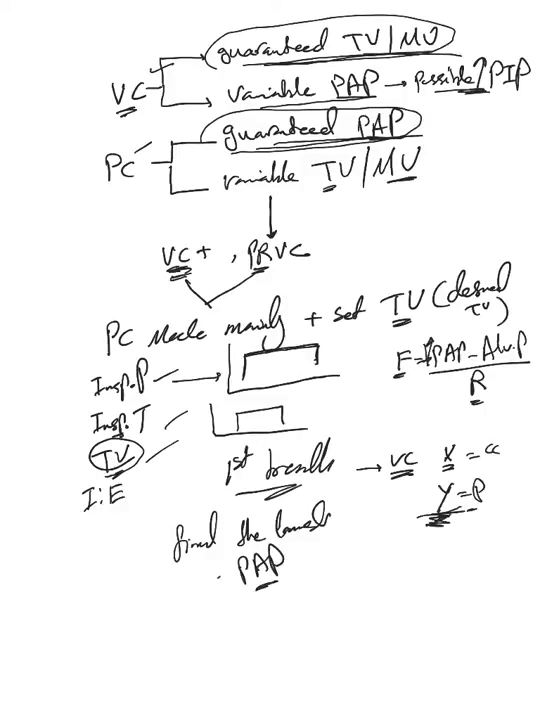